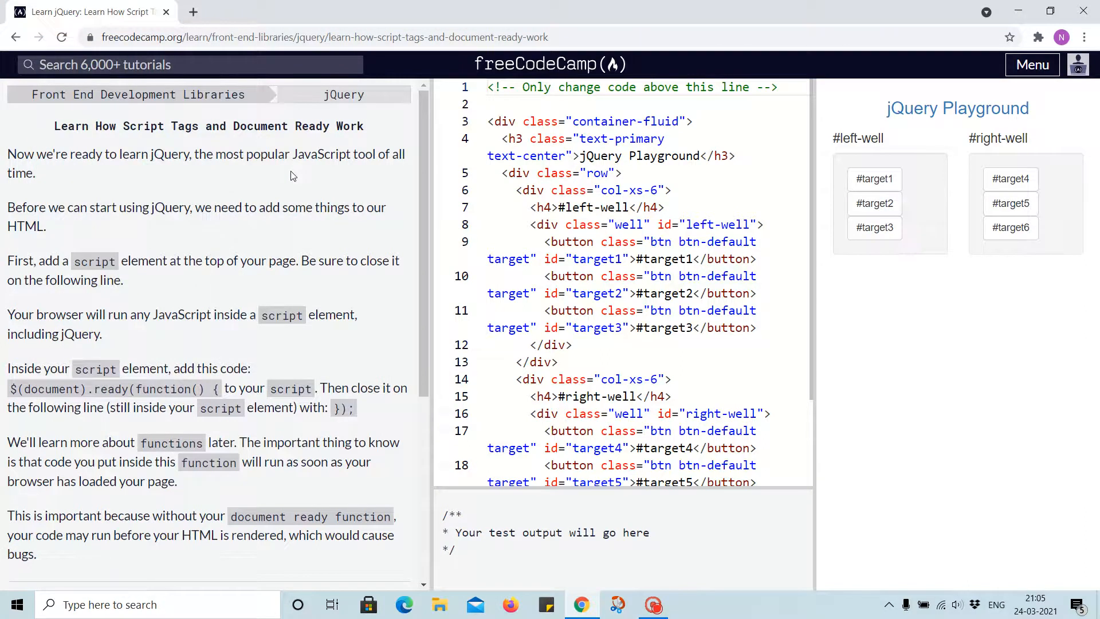
mouse_move(42, 189)
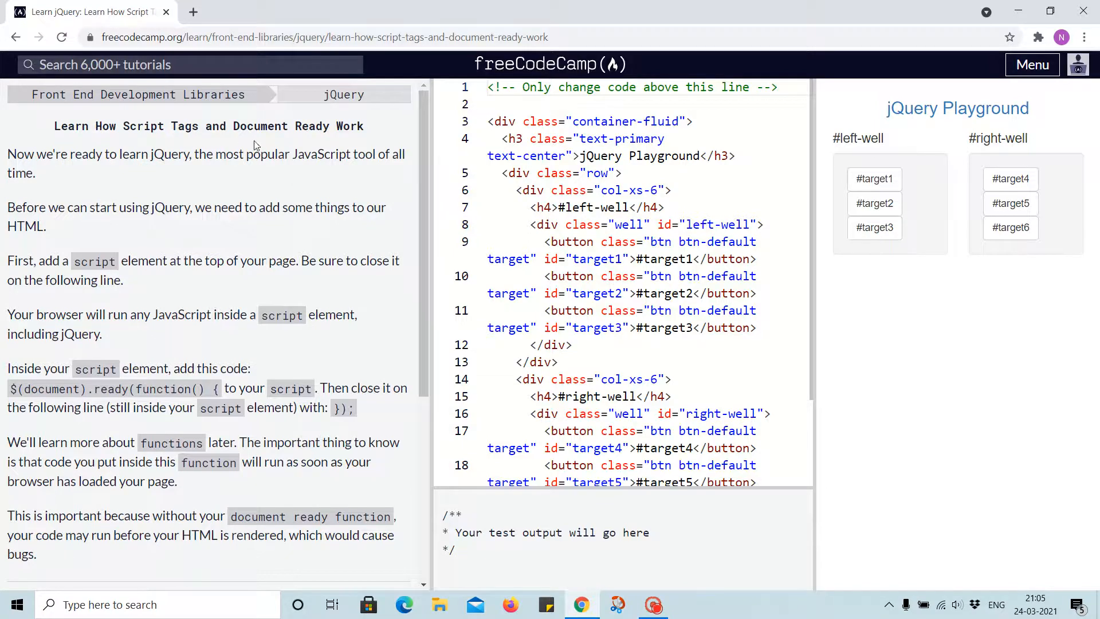
mouse_move(122, 182)
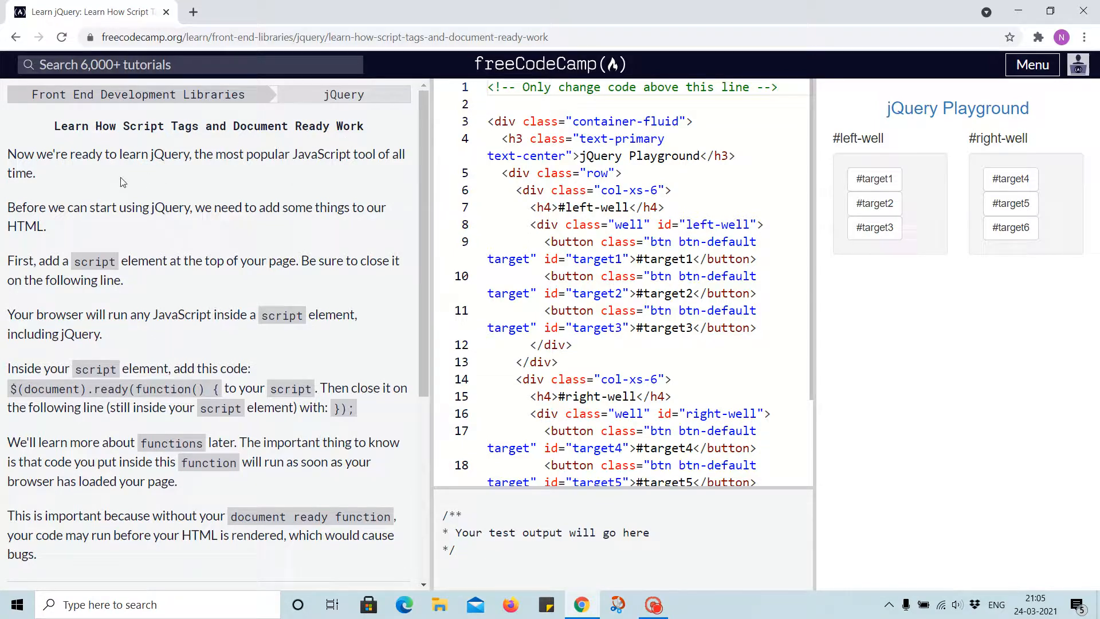
mouse_move(208, 179)
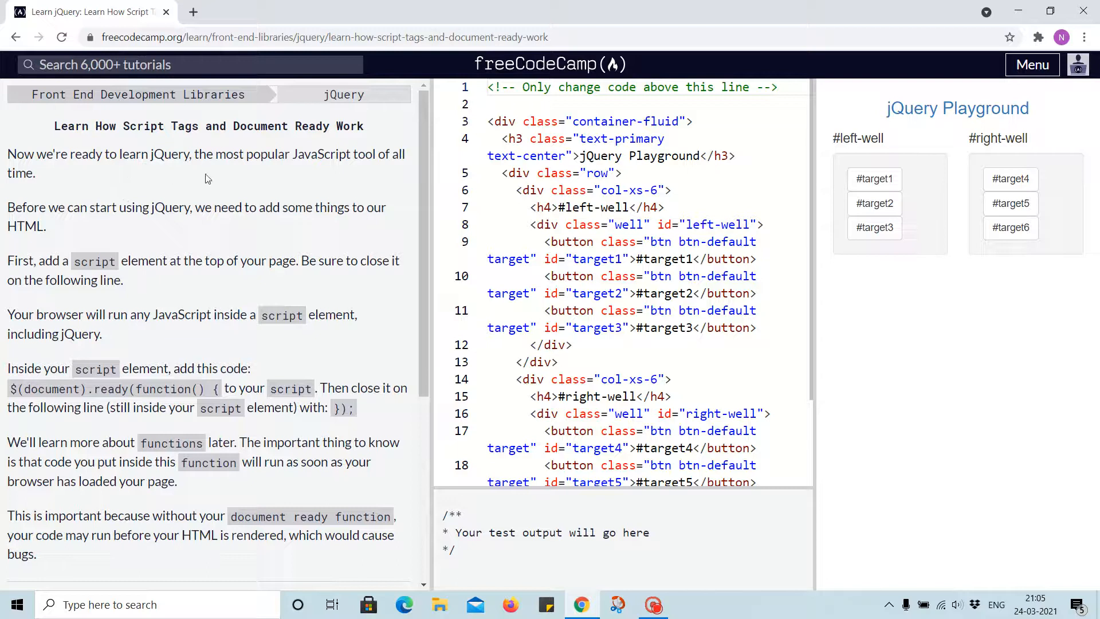
mouse_move(383, 173)
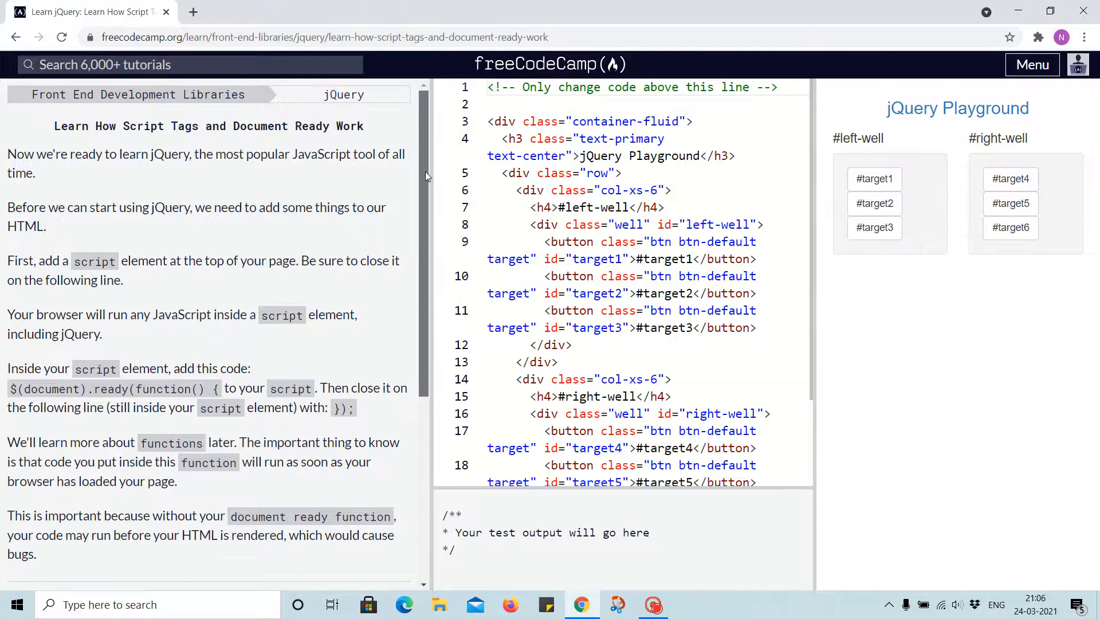
Scroll the lesson instructions before inserting a blank line at the top of the code
scroll(down, 3)
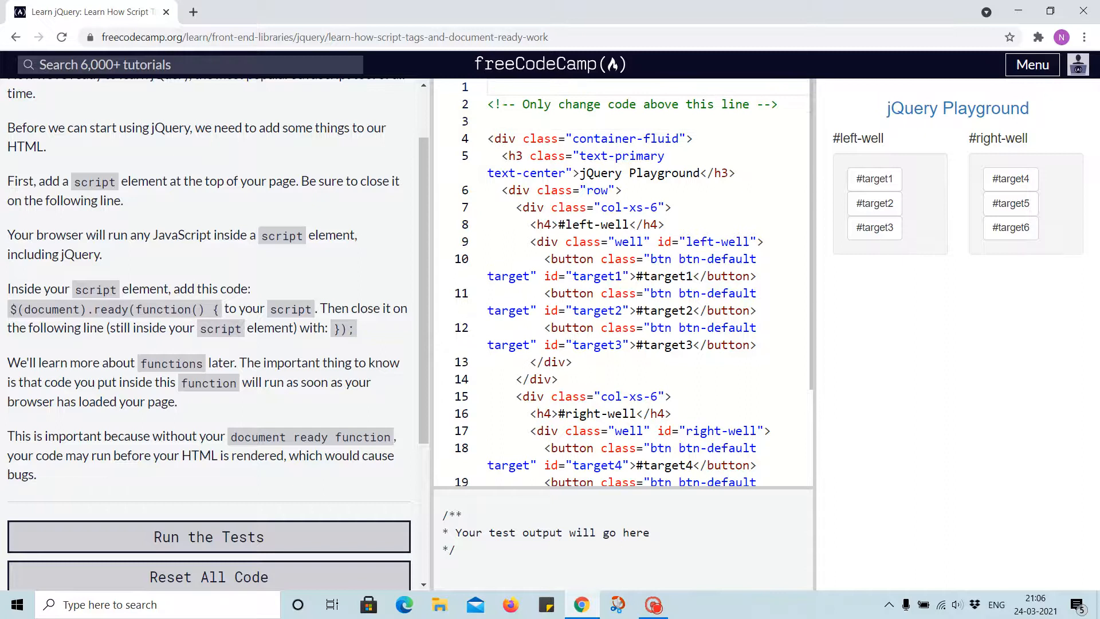
Add <script> and </script> tags on separate lines at the top of the code
text(<s)
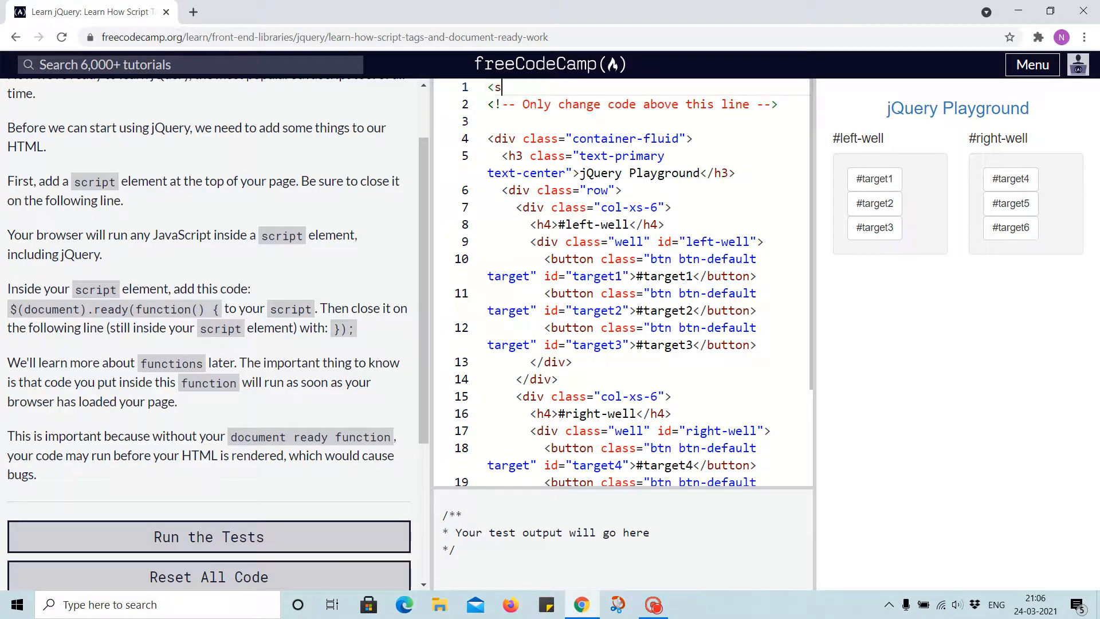
text(cript> <)
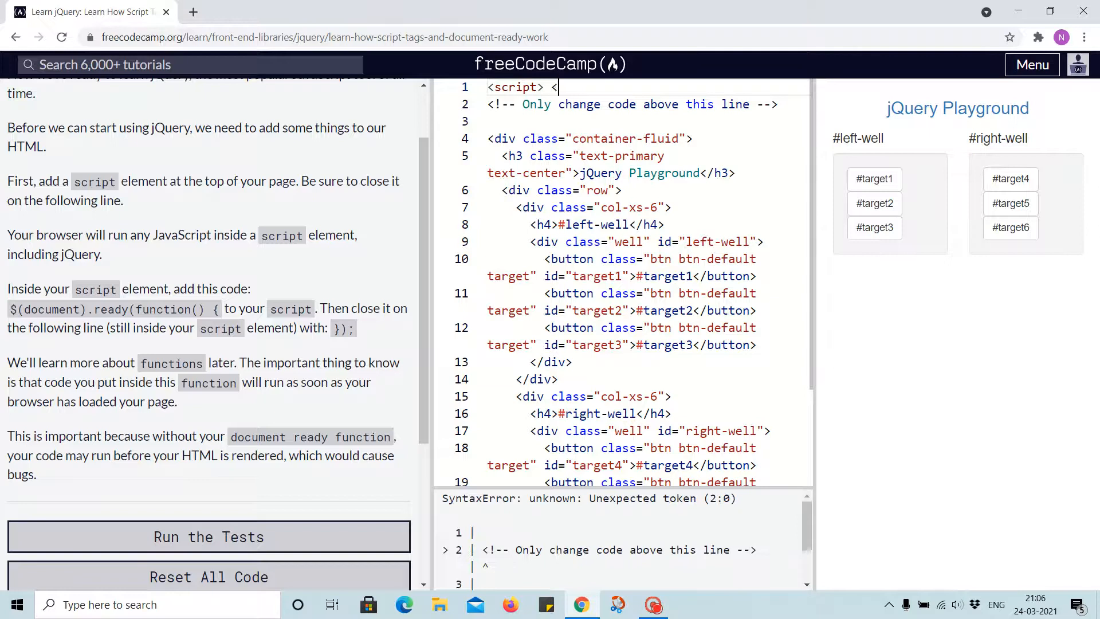
text(/s)
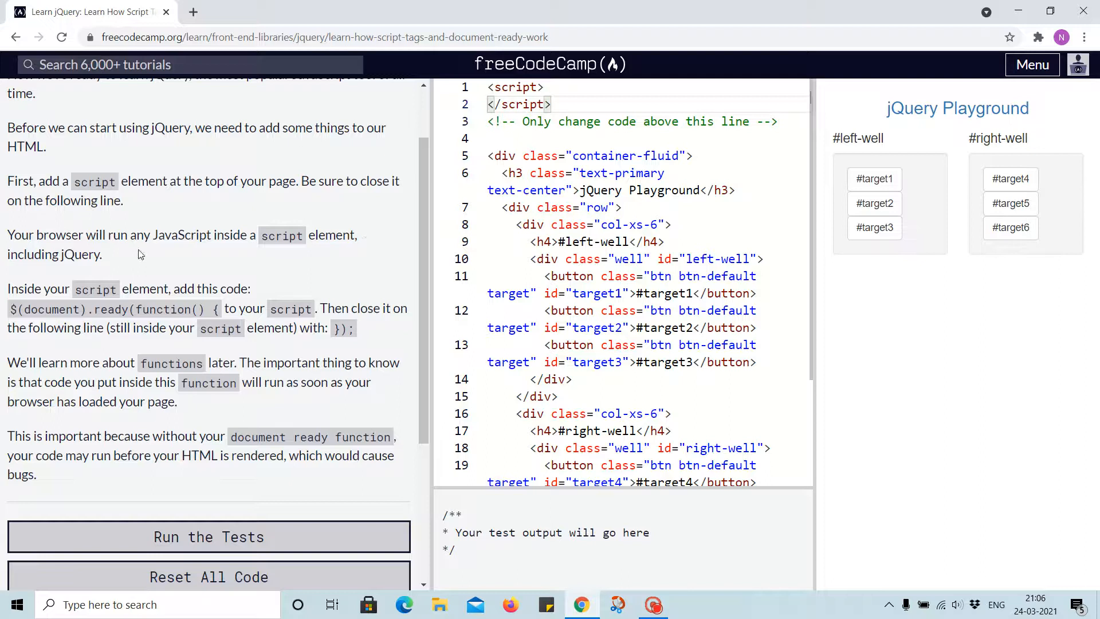
mouse_move(163, 251)
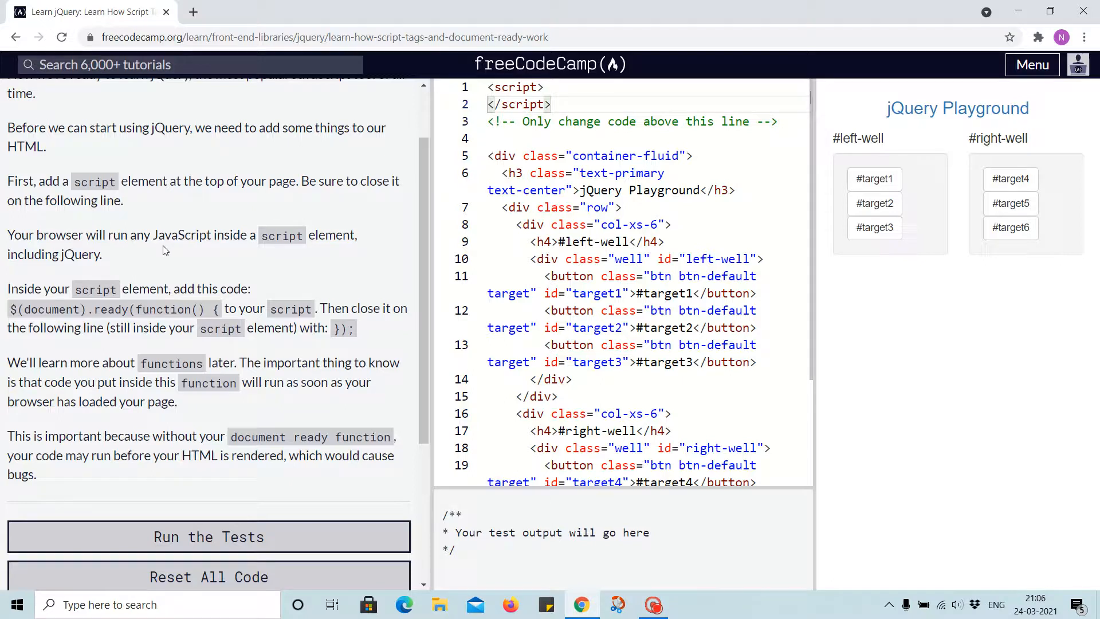
mouse_move(329, 251)
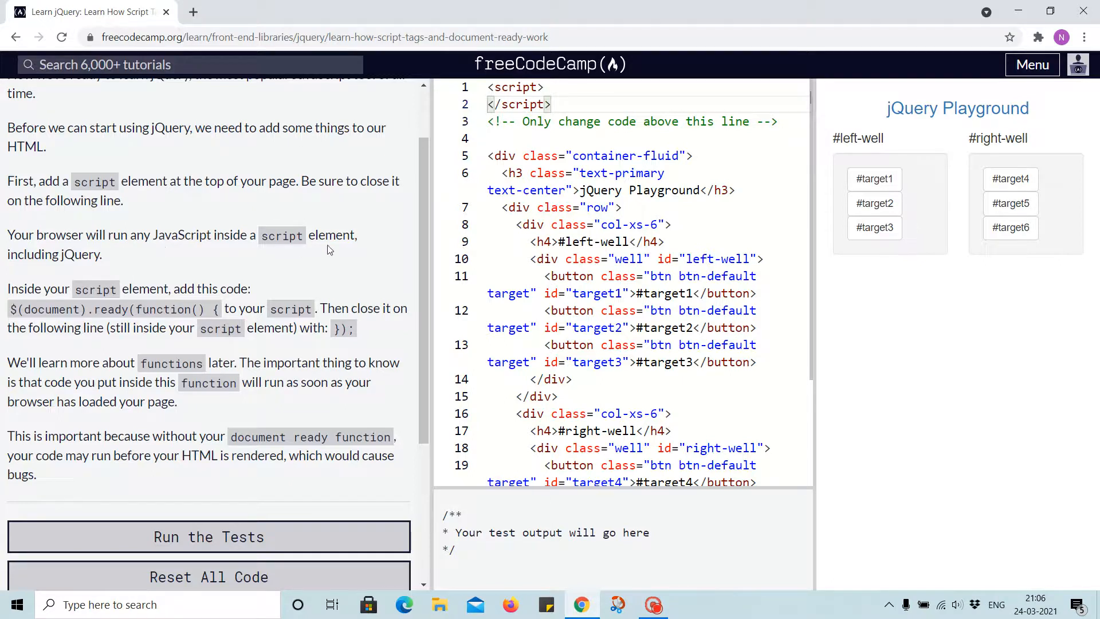
mouse_move(147, 267)
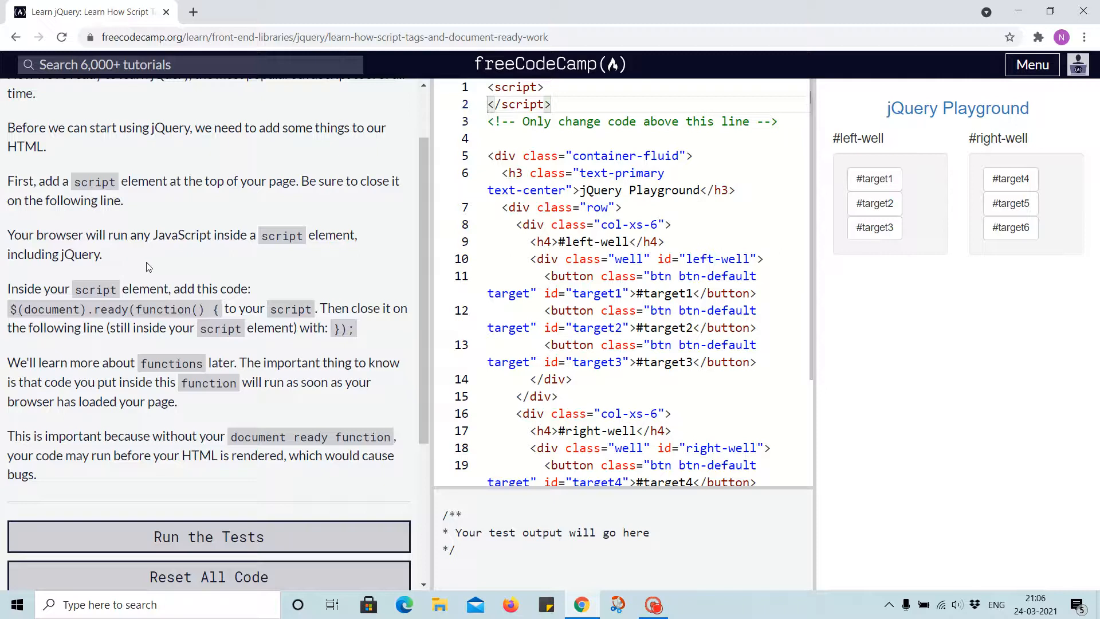
mouse_move(219, 284)
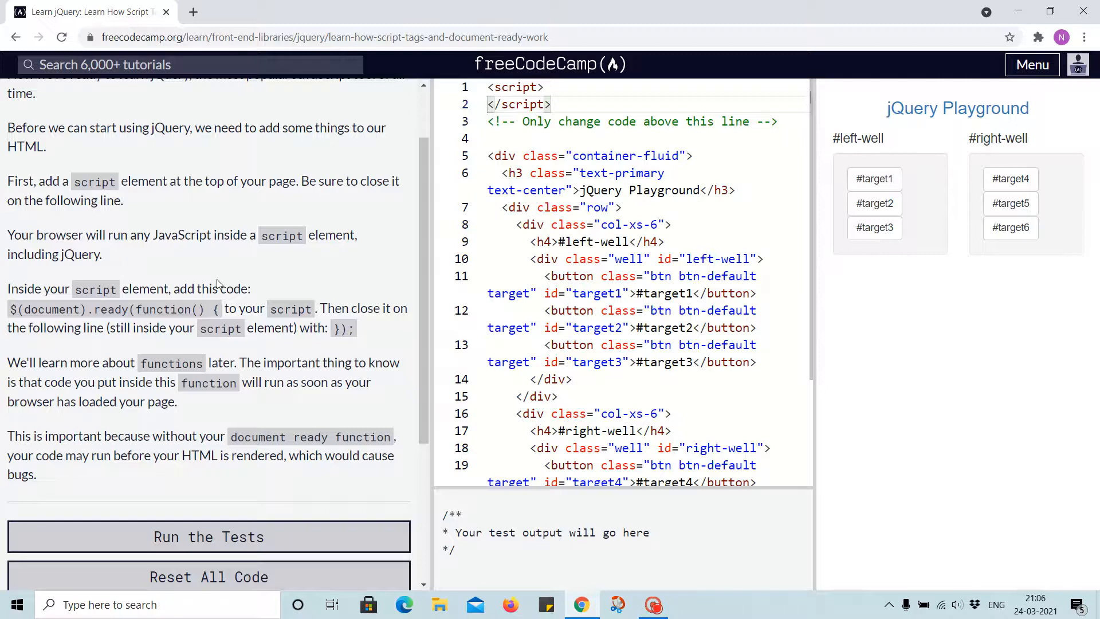
mouse_move(158, 304)
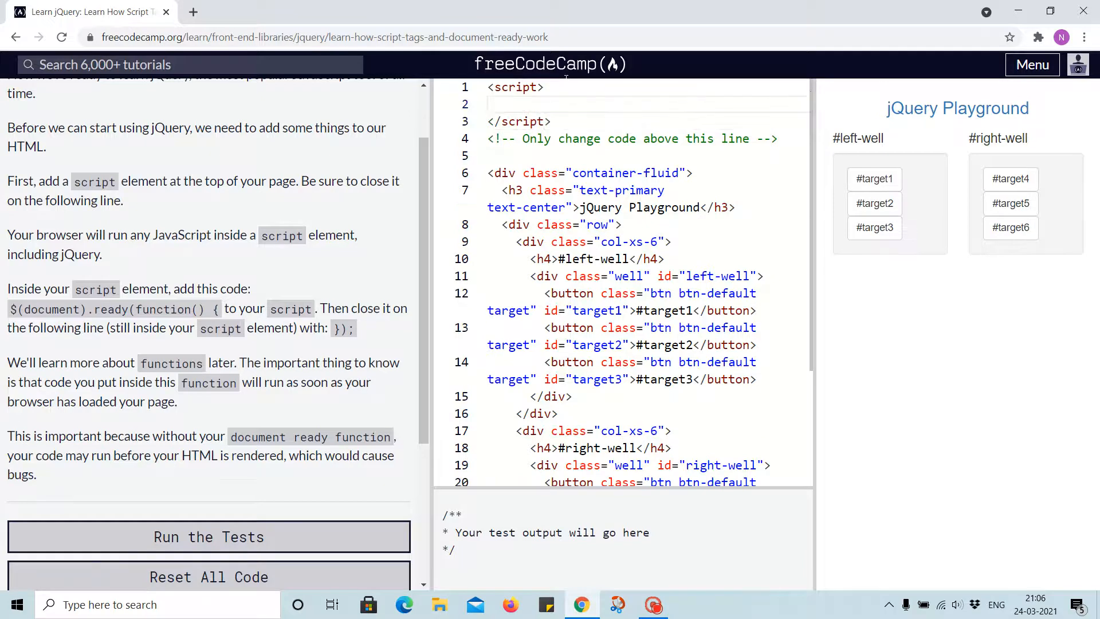
Write $(document).ready(function() {}); inside the script element
text($)
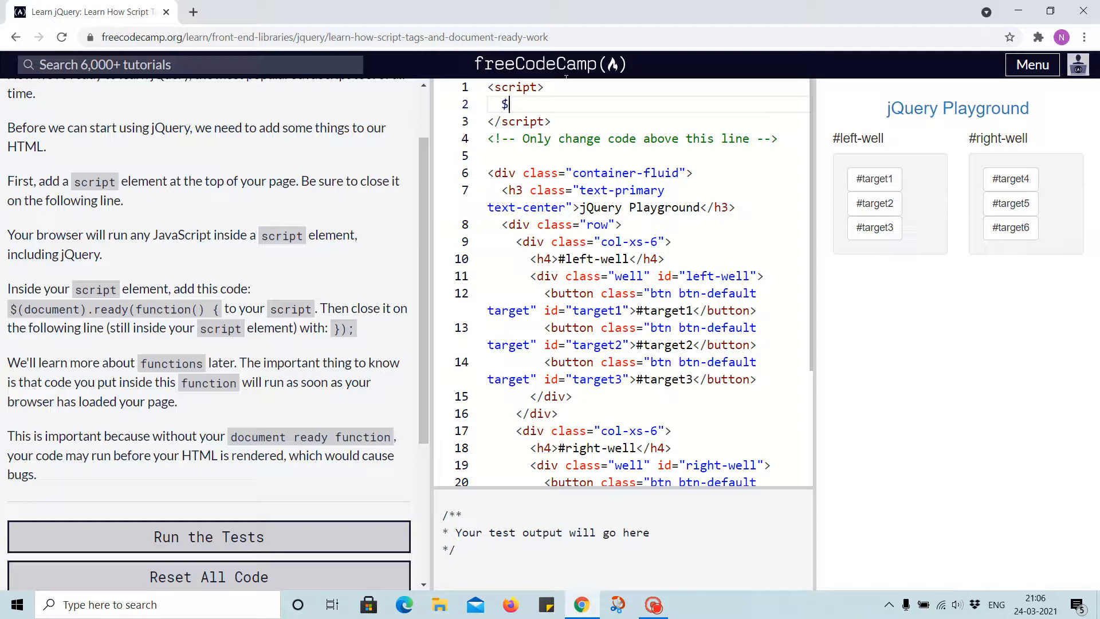
text((d))
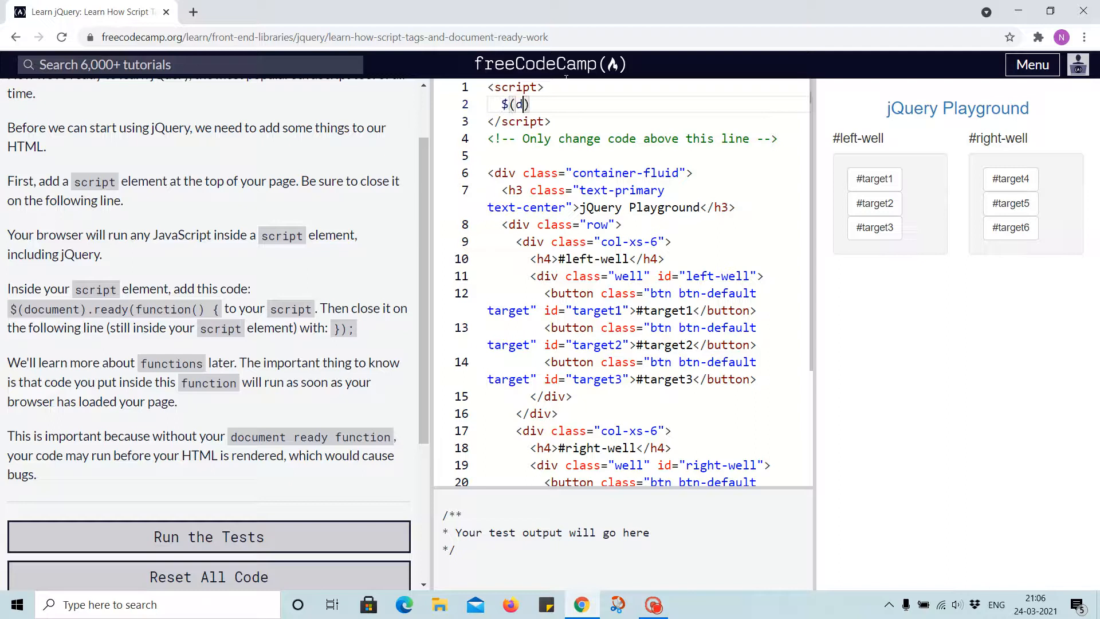
text(ocument))
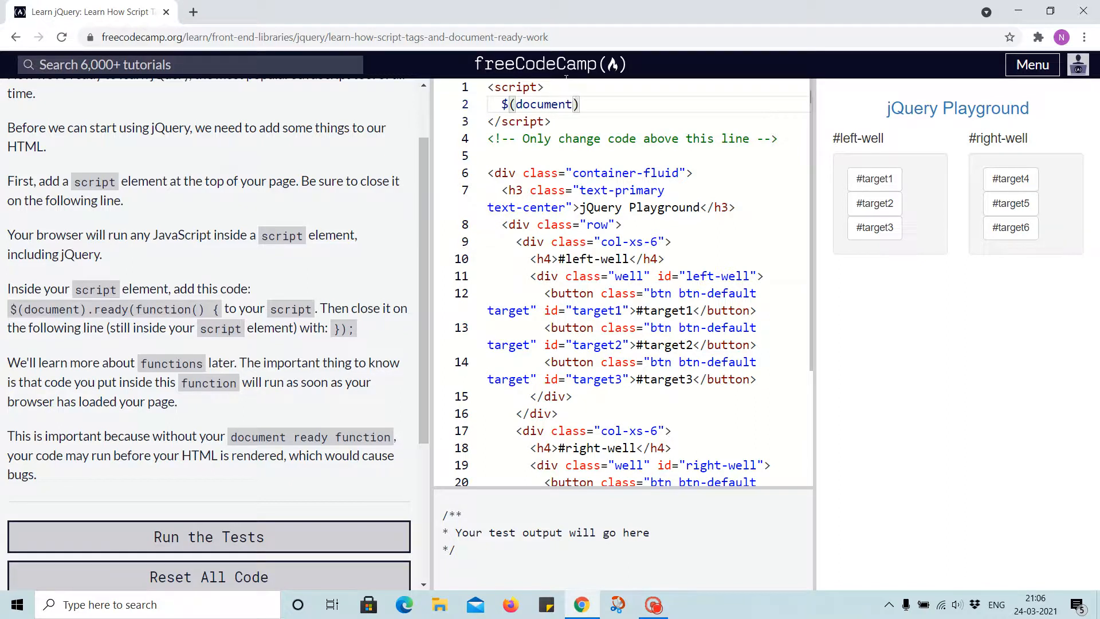
text(.ready())
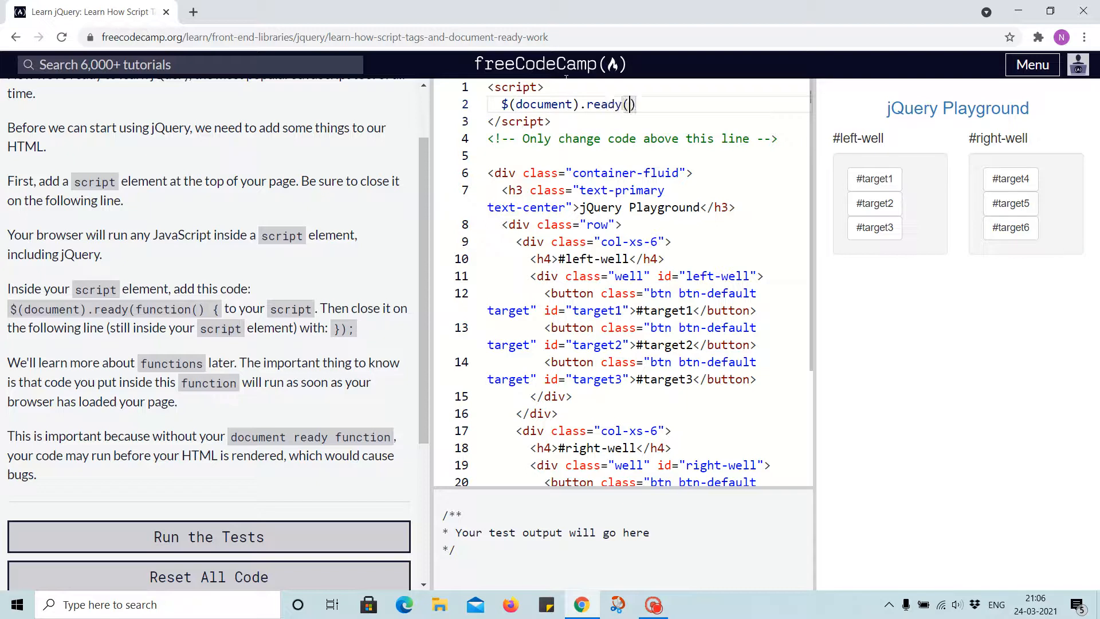
text(function)
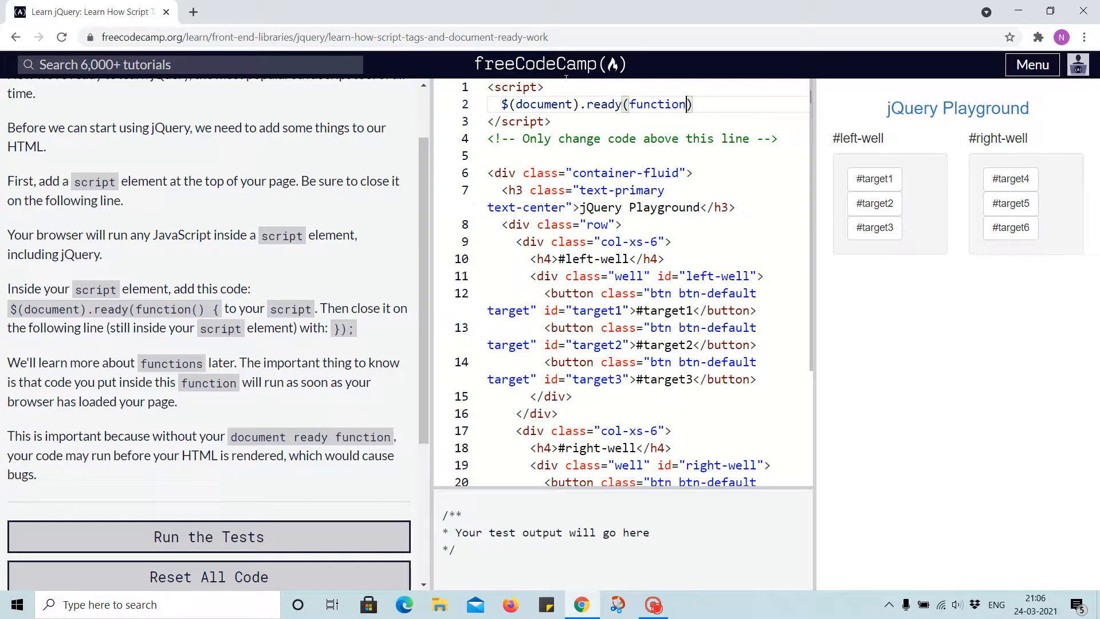
text(())
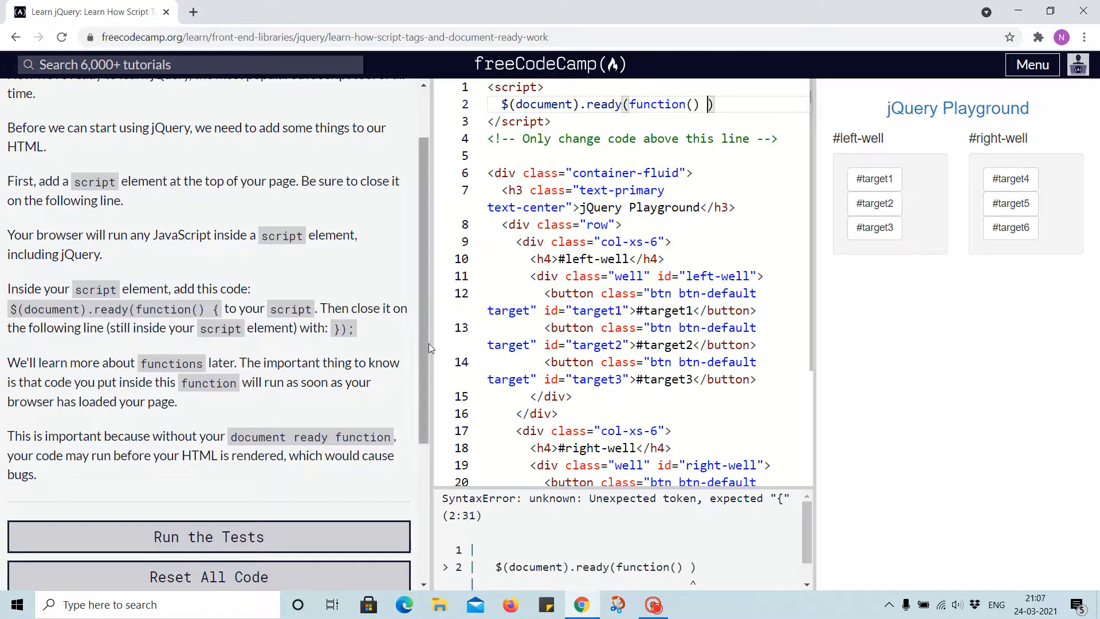
text({})
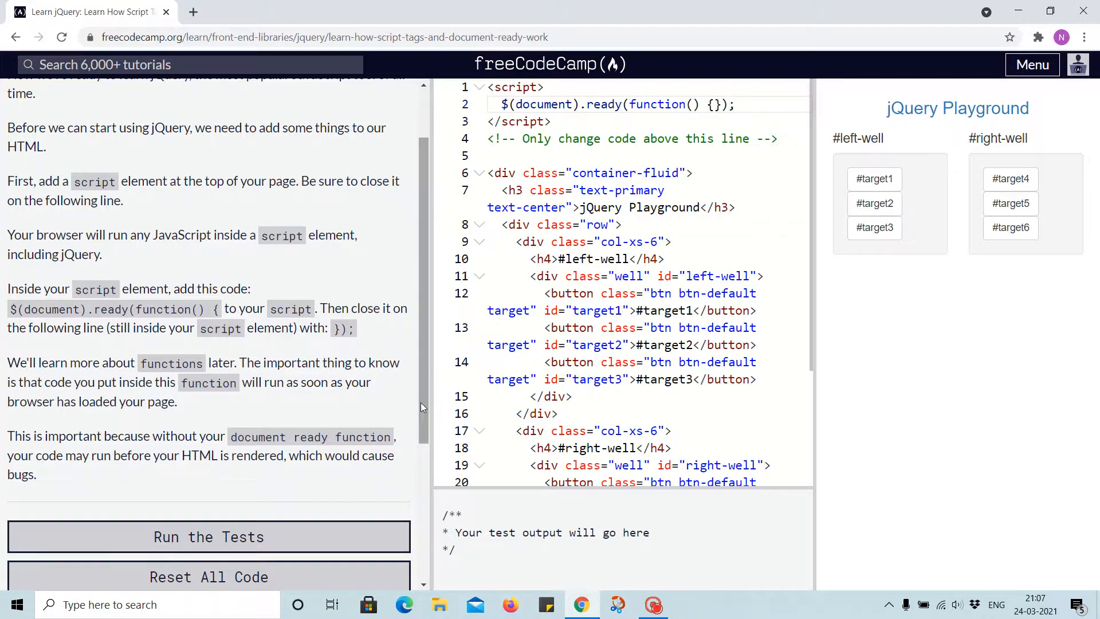
scroll(down, 3)
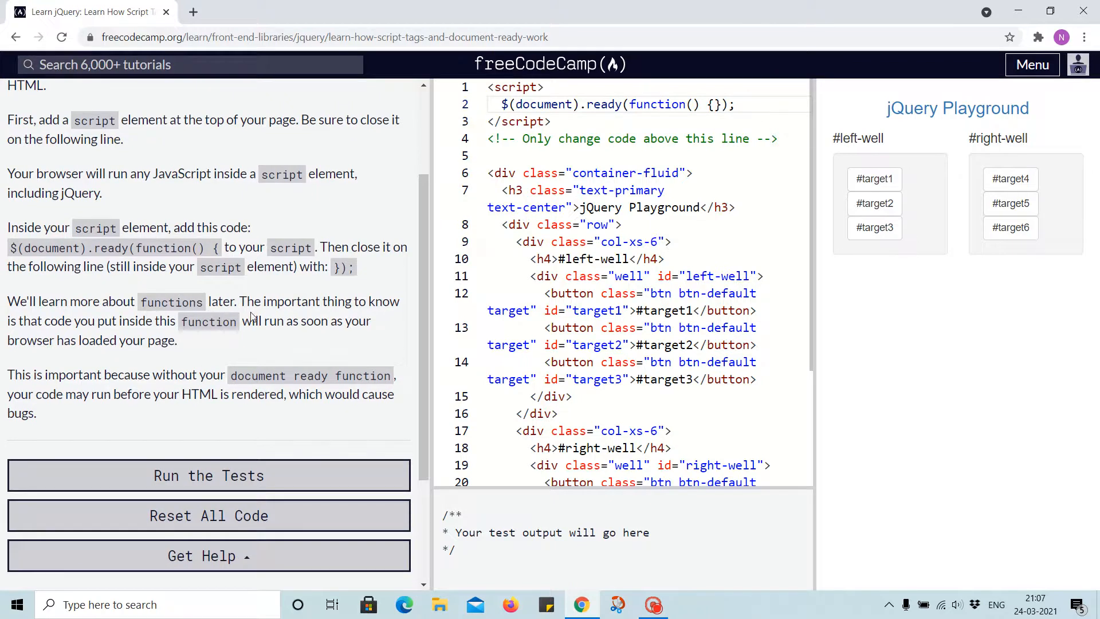
mouse_move(80, 334)
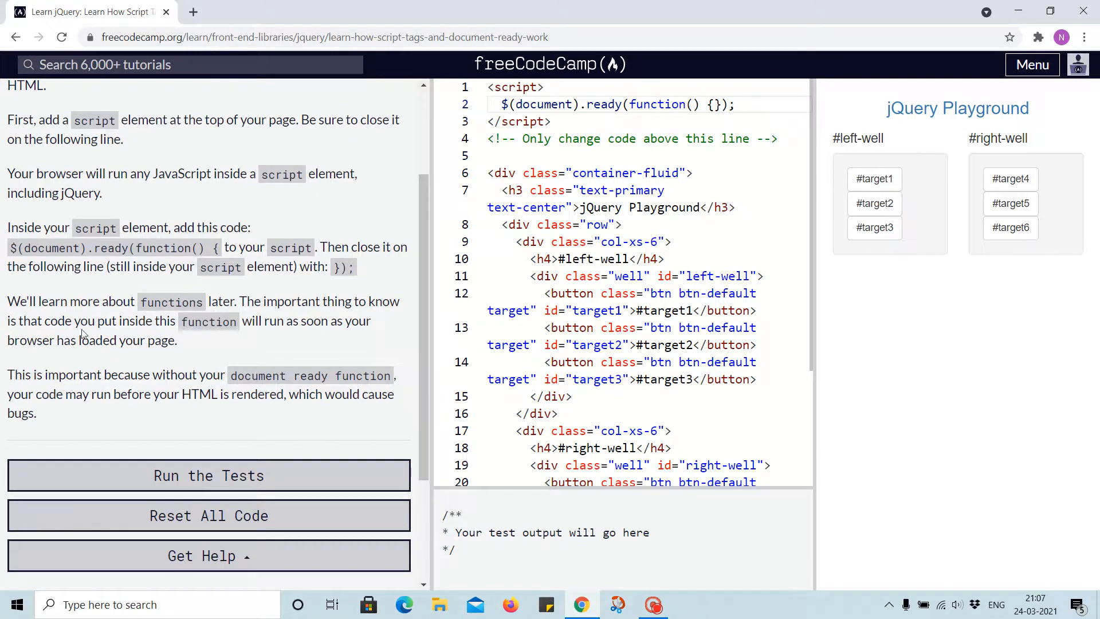
mouse_move(264, 339)
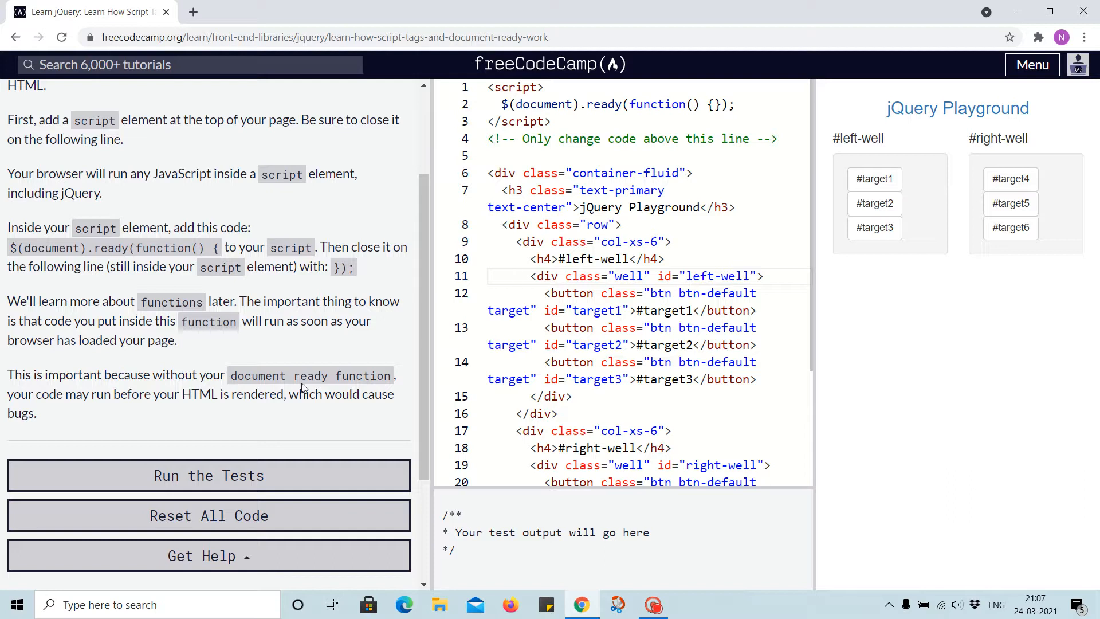
mouse_move(294, 412)
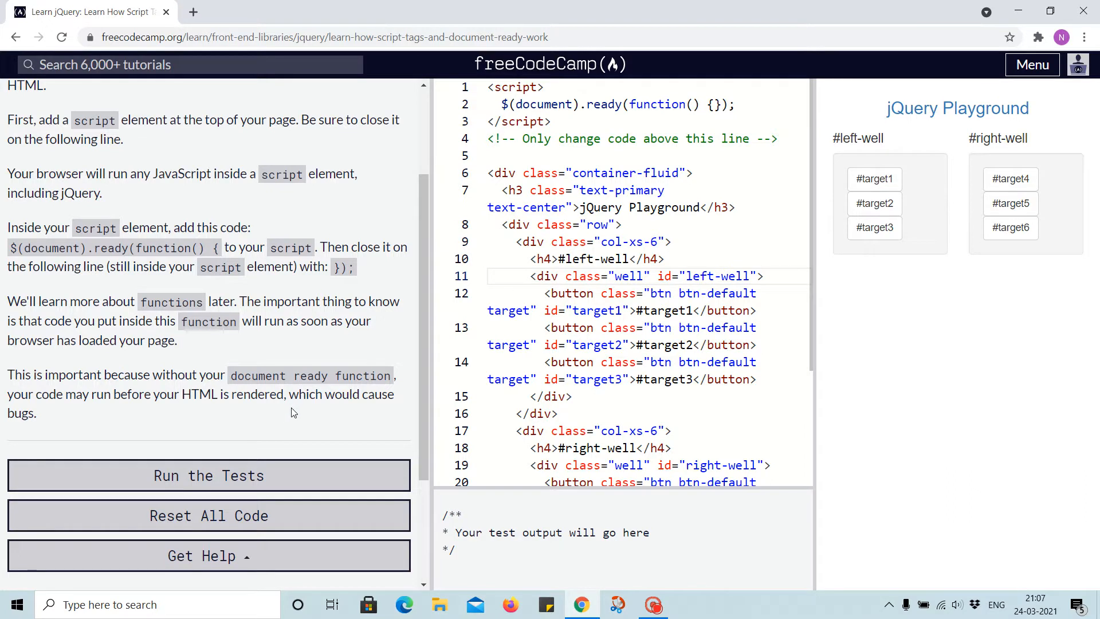
mouse_move(294, 417)
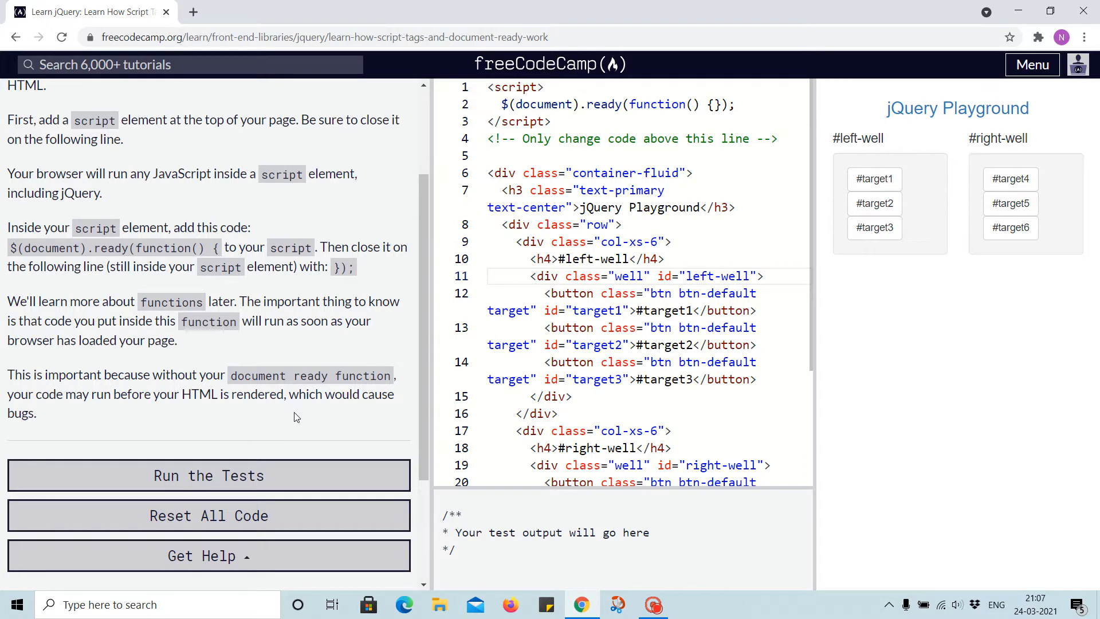
Run the tests to pass the challenge and download the solution file
click(209, 474)
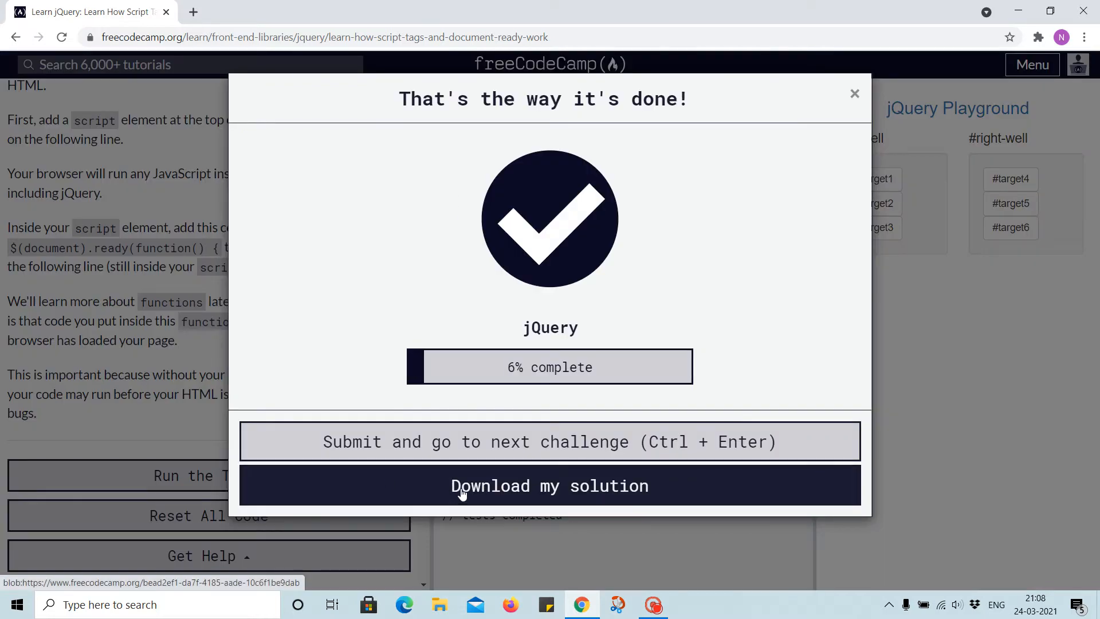
click(550, 486)
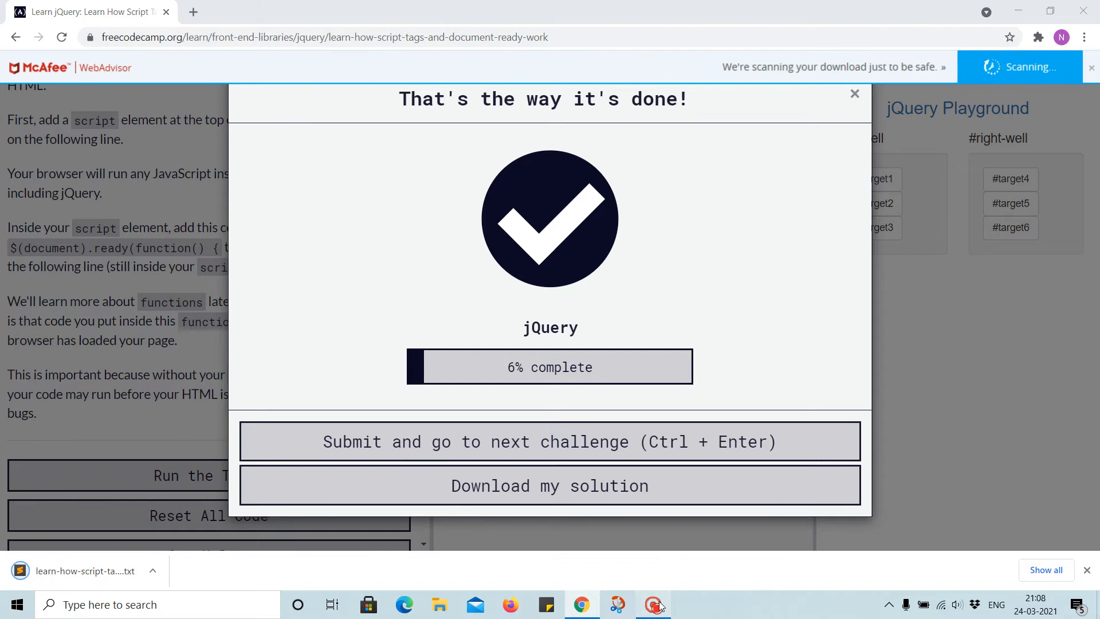
click(652, 604)
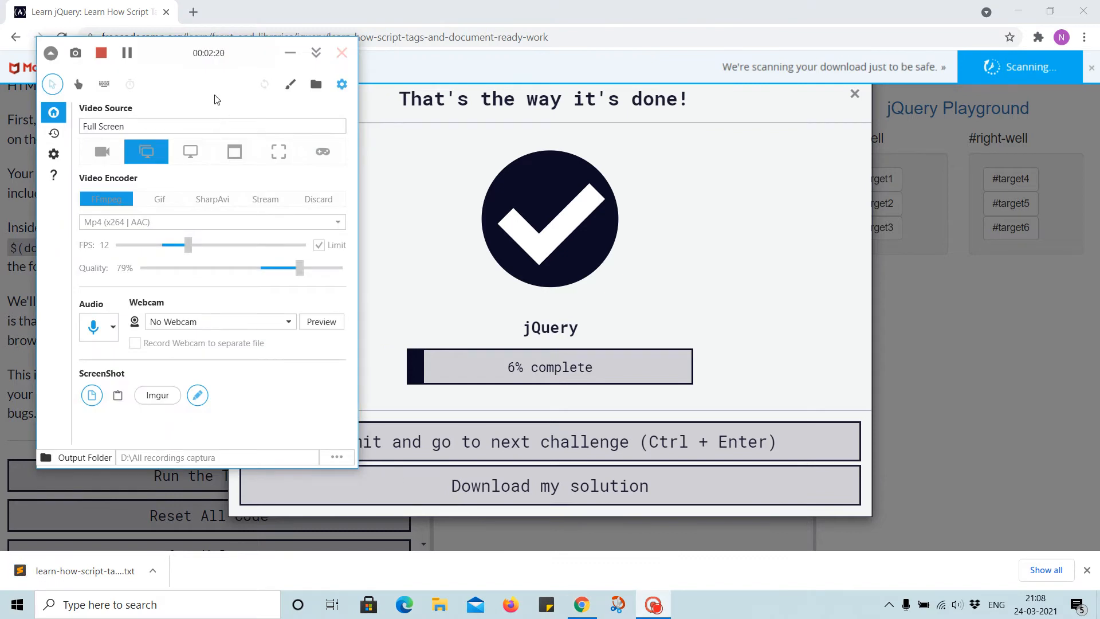